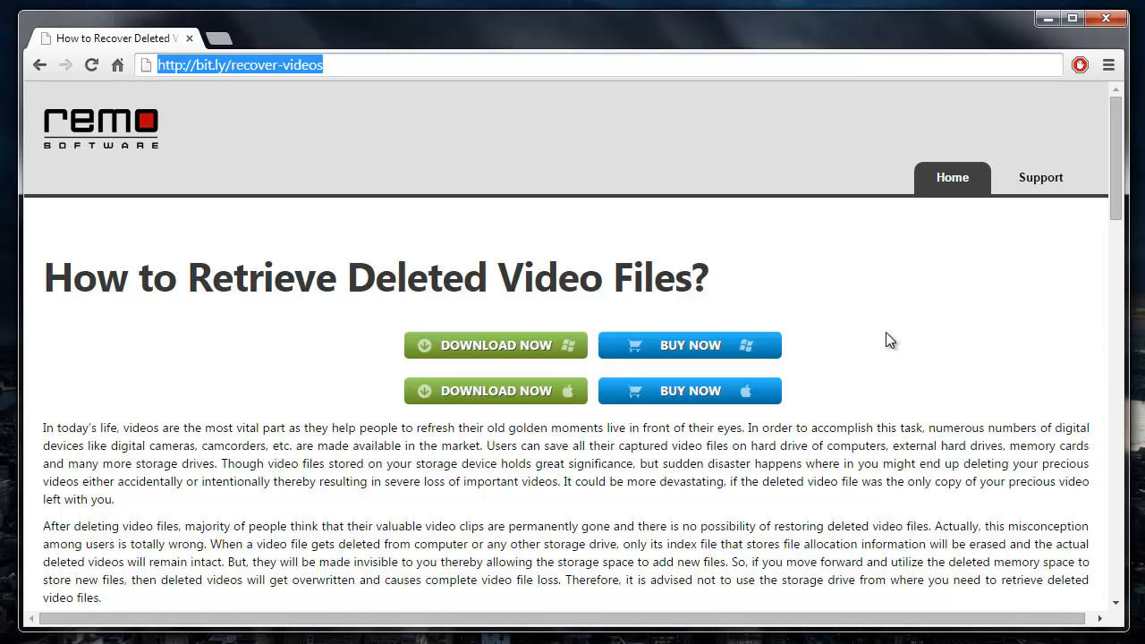
pyautogui.moveTo(1038, 101)
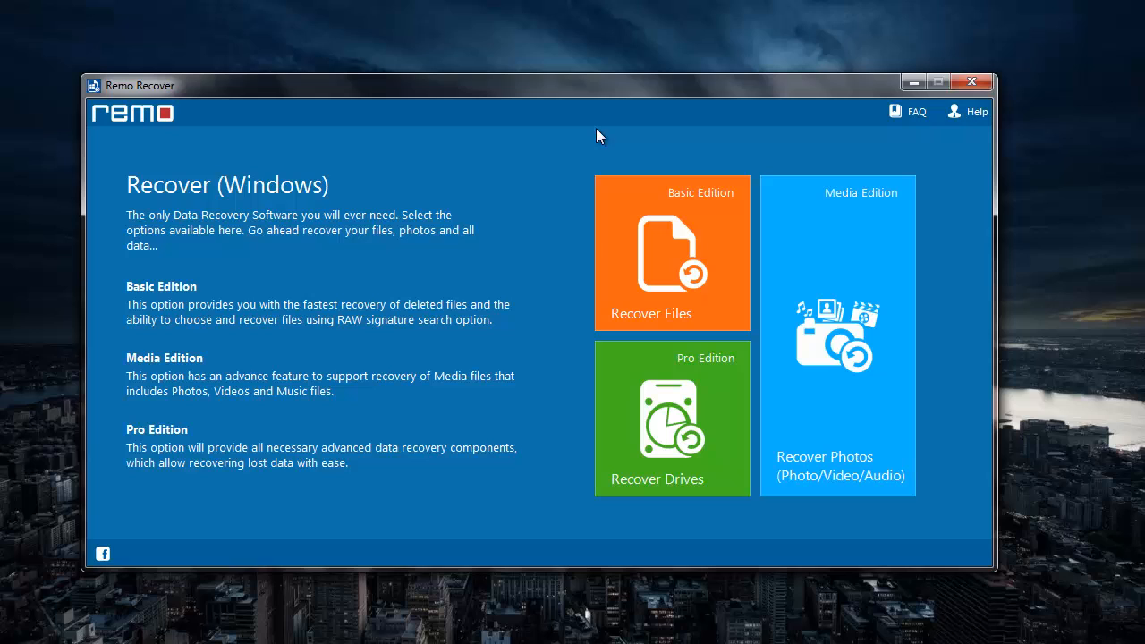
pyautogui.moveTo(513, 400)
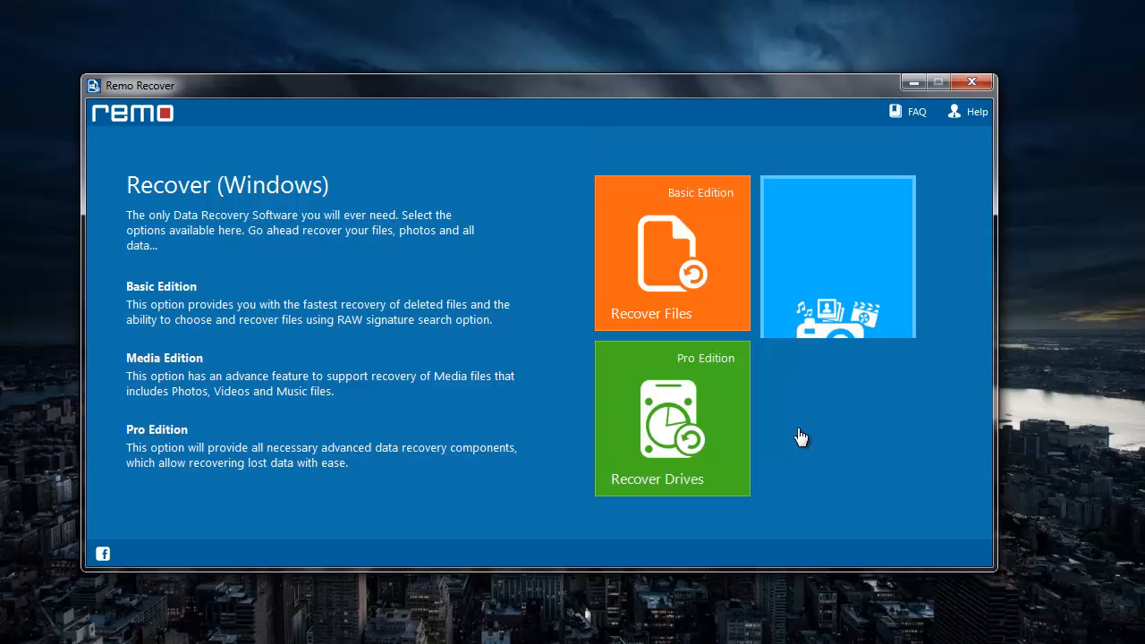
pyautogui.moveTo(836, 430)
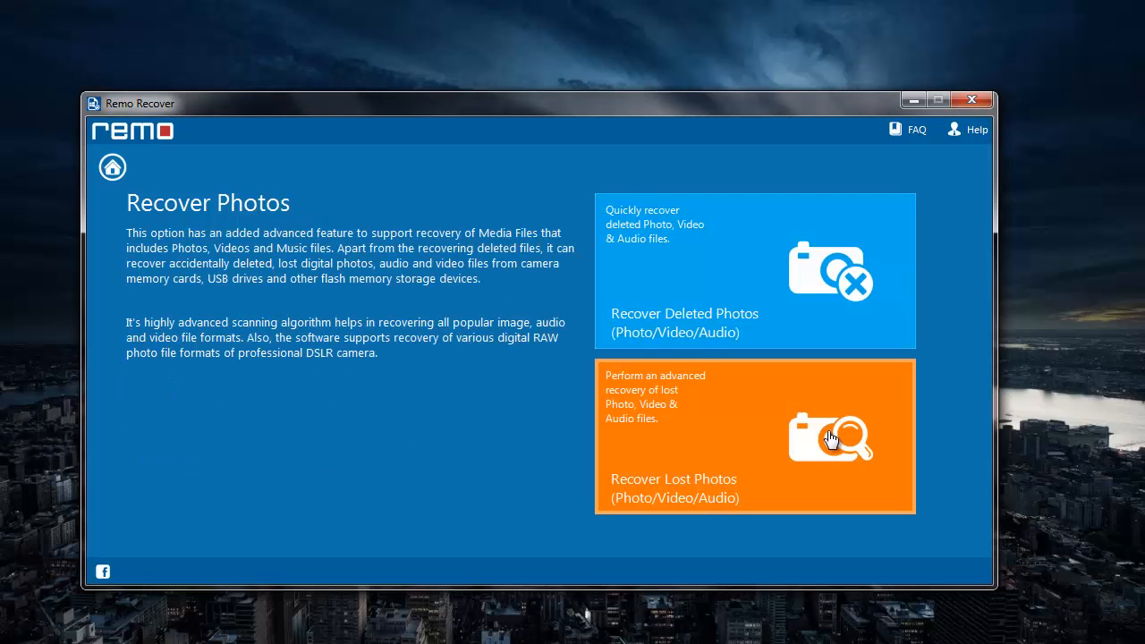
pyautogui.moveTo(772, 324)
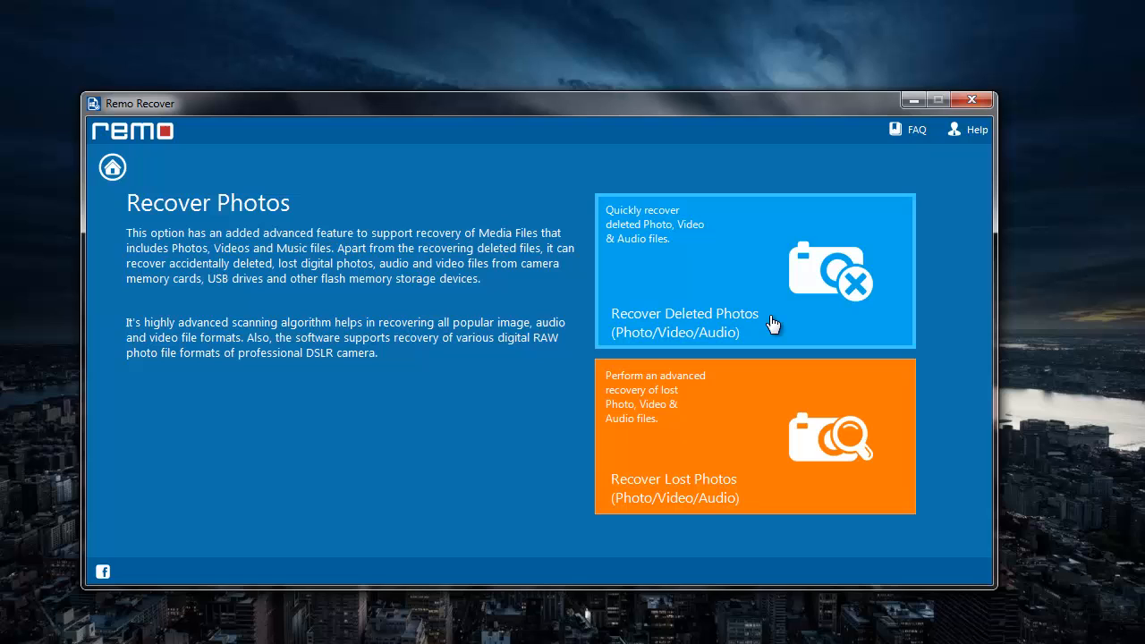
pyautogui.moveTo(794, 322)
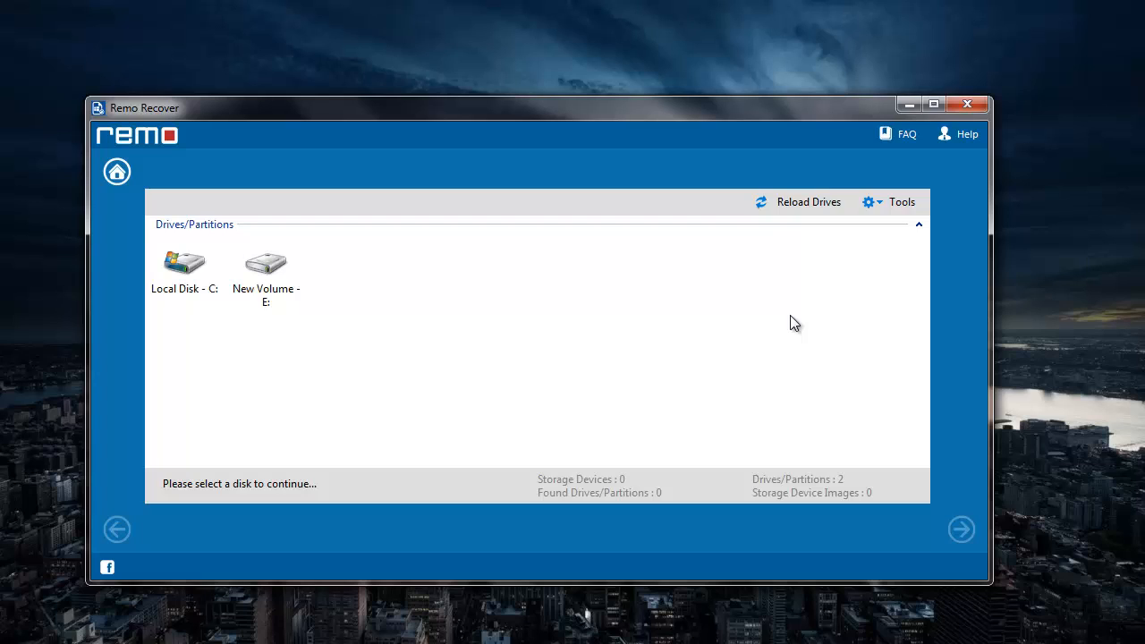
pyautogui.moveTo(329, 273)
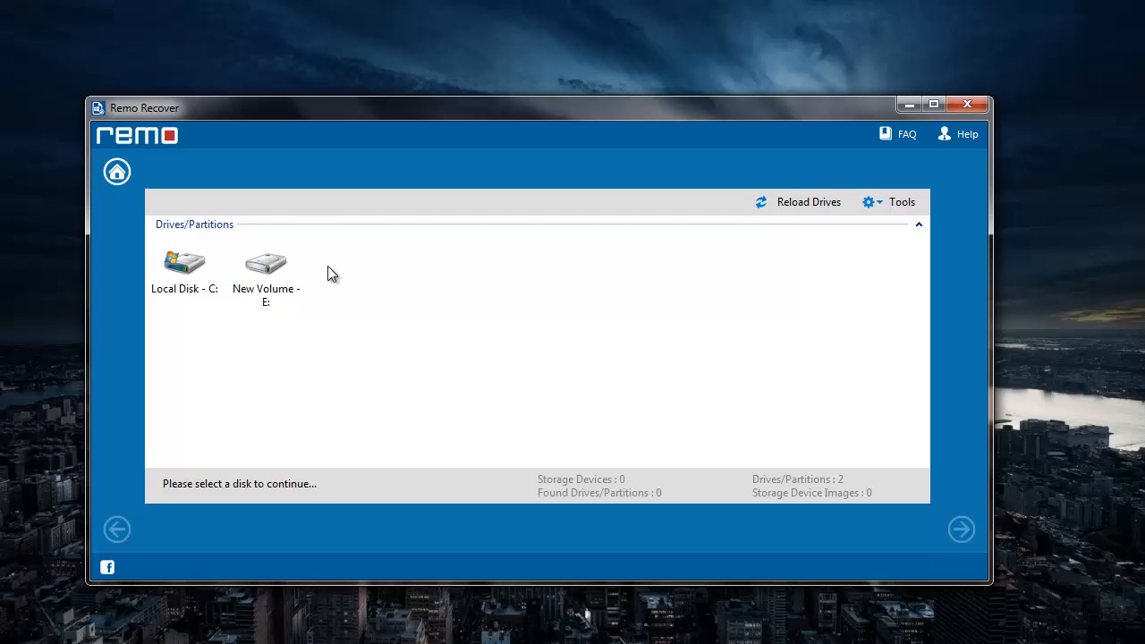
# - Select New Volume E: as the drive to scan and continue
pyautogui.click(266, 264)
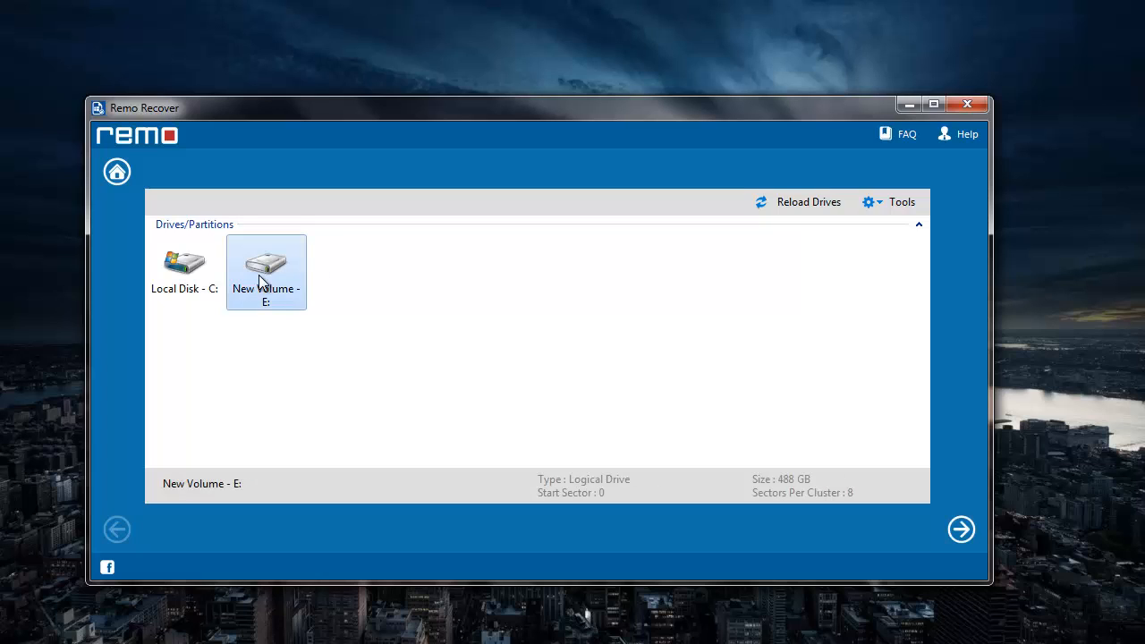
pyautogui.moveTo(290, 291)
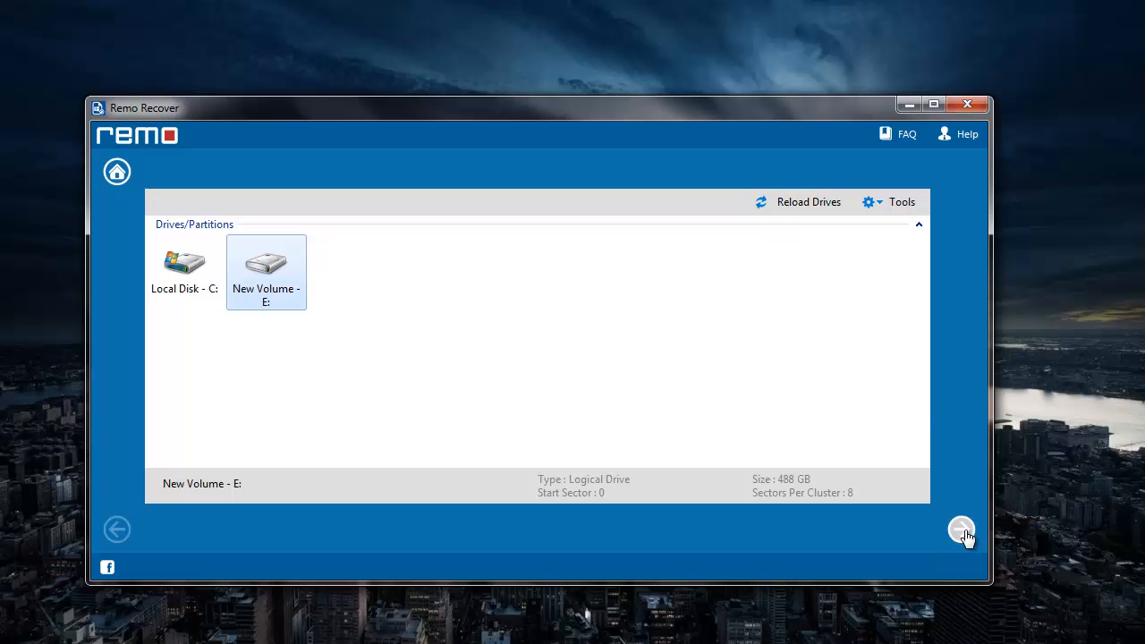
pyautogui.click(962, 529)
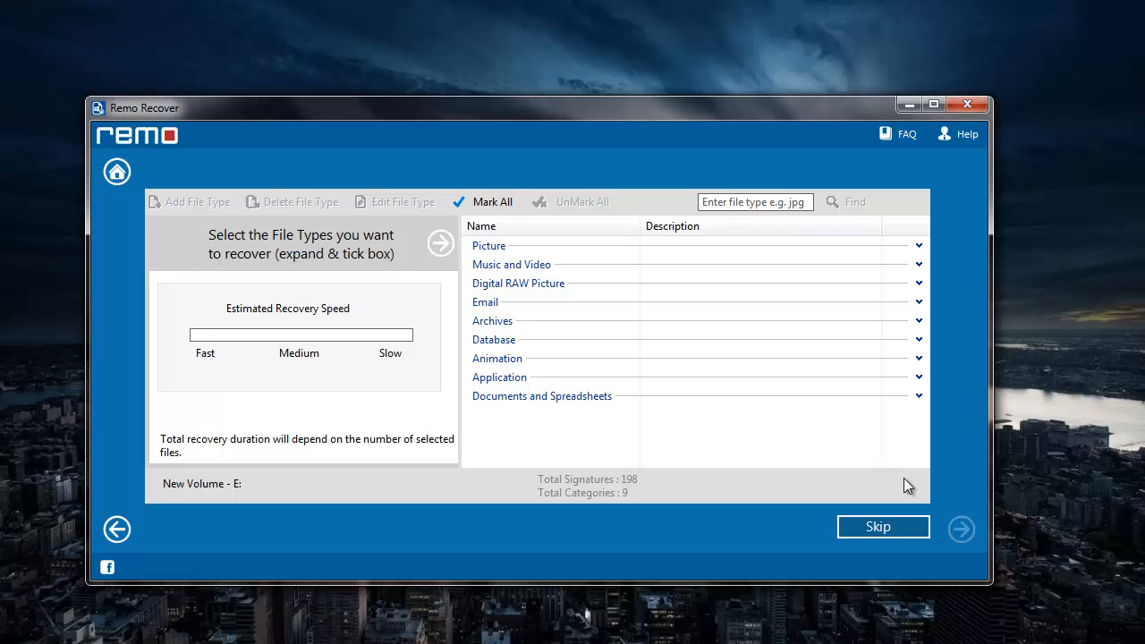
pyautogui.moveTo(541, 268)
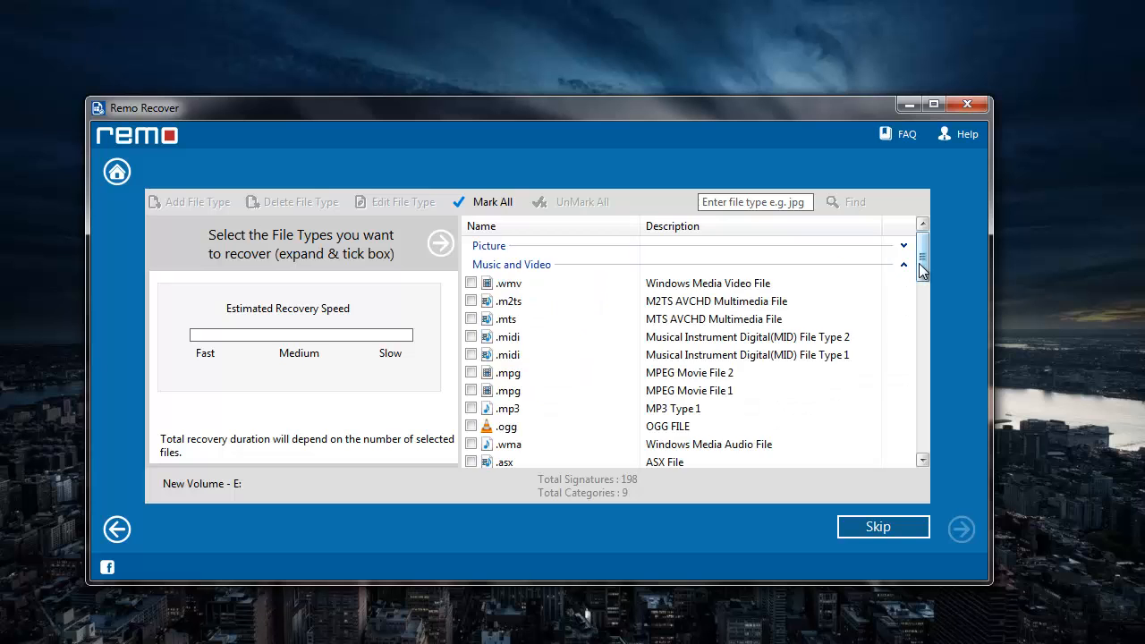
# - Mark the mp4 and avi video types and start scanning drive E:
pyautogui.scroll(-3)
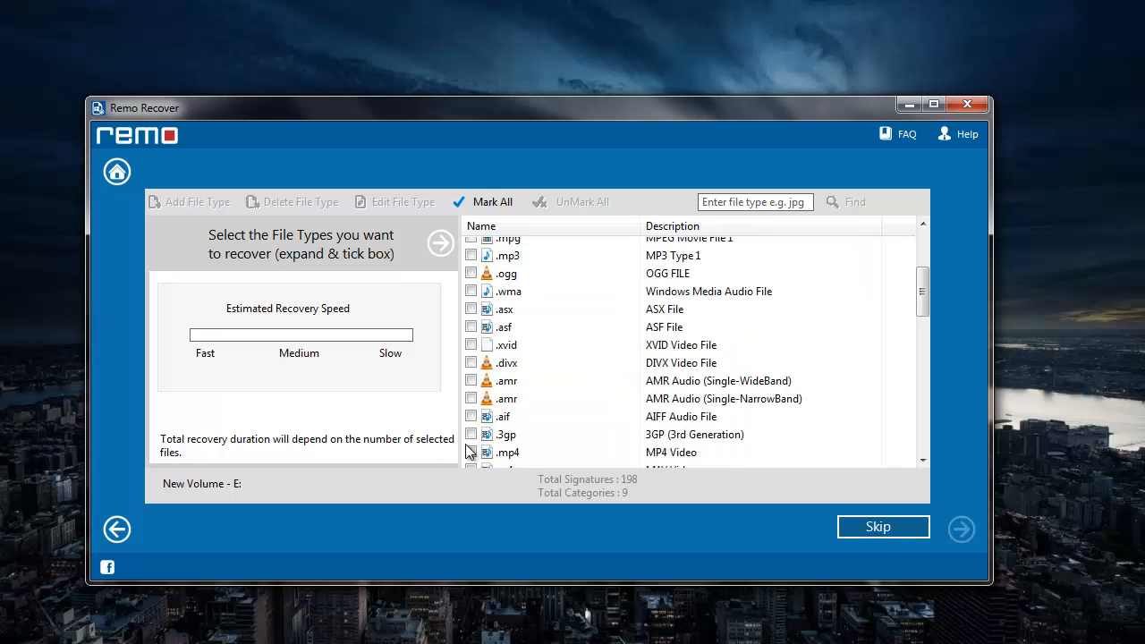
pyautogui.click(472, 452)
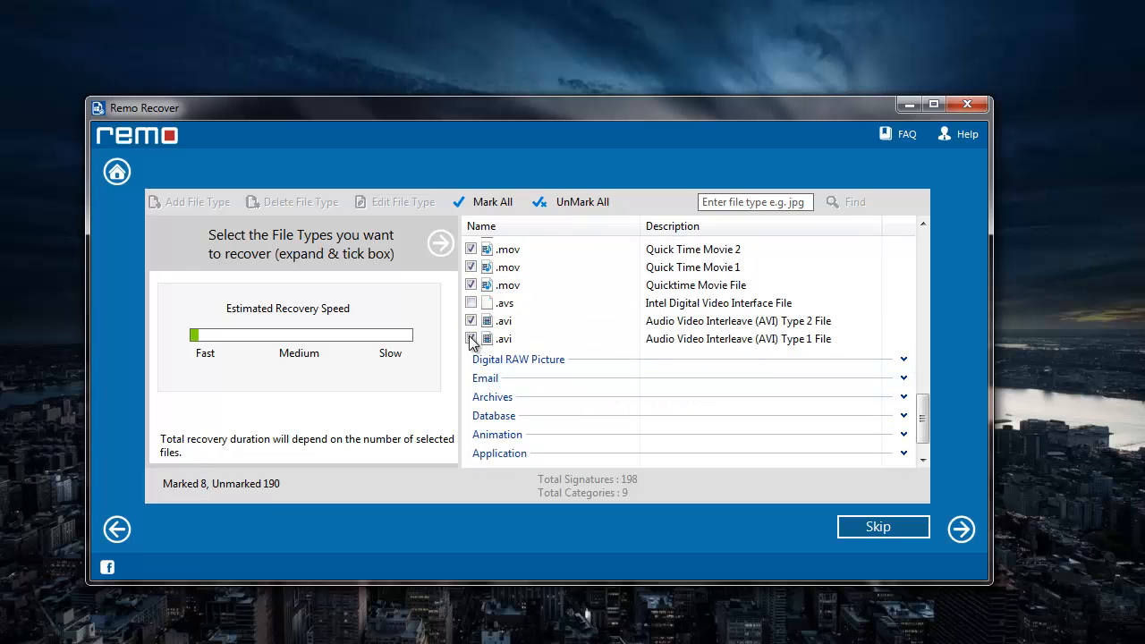
pyautogui.click(472, 339)
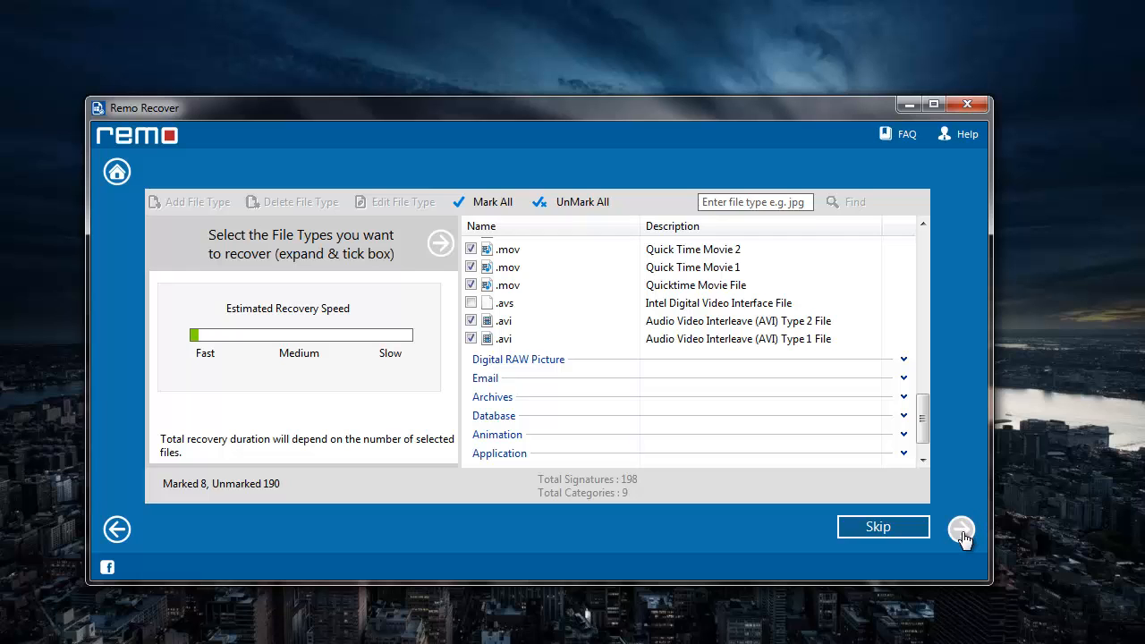
pyautogui.click(962, 529)
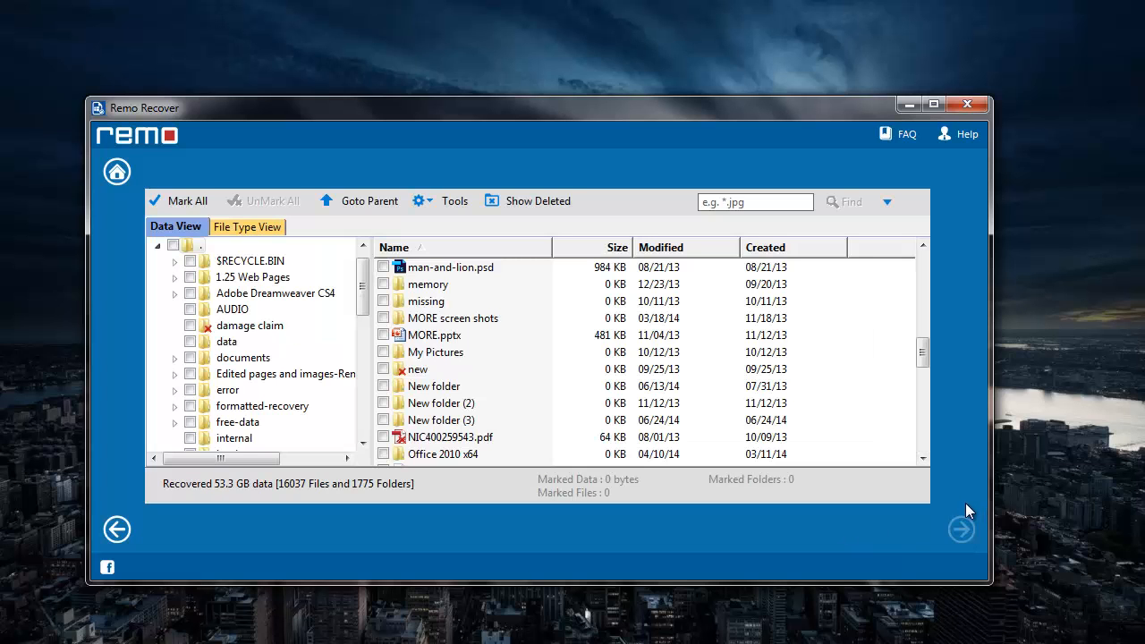
pyautogui.moveTo(958, 405)
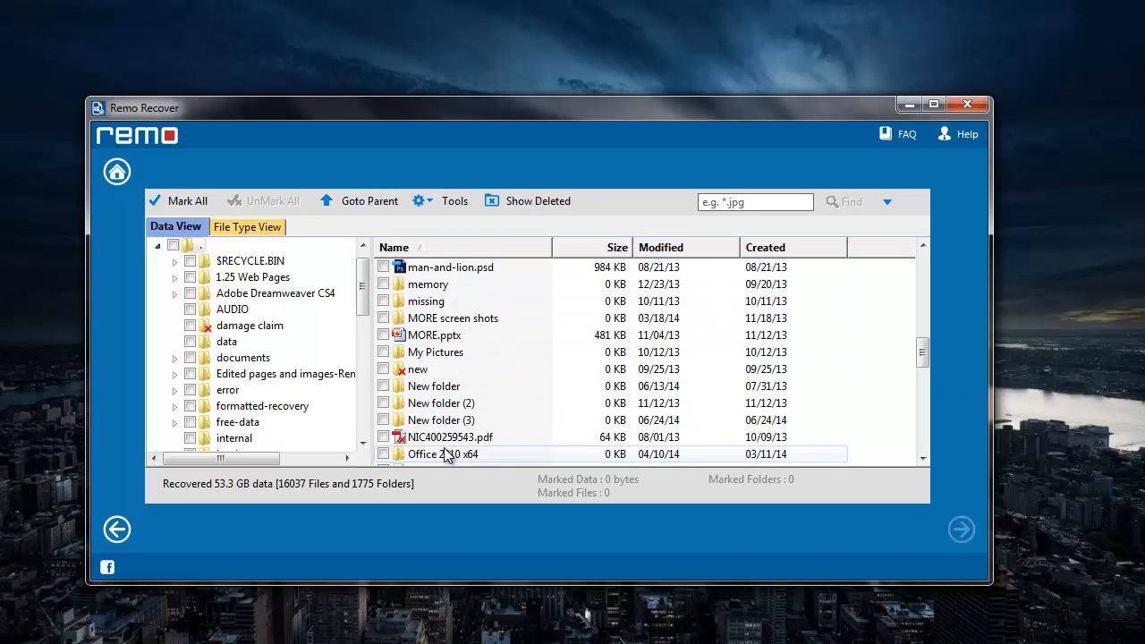
pyautogui.moveTo(432, 278)
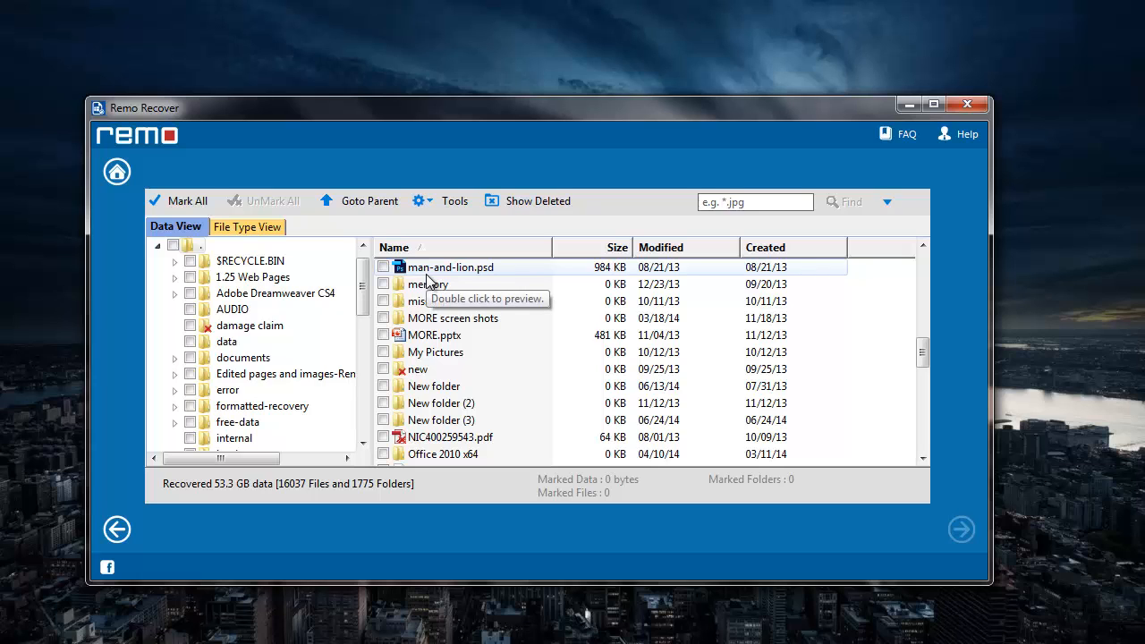
# - In File Type View, mark the mov[44] folder among the recovered results
pyautogui.click(243, 226)
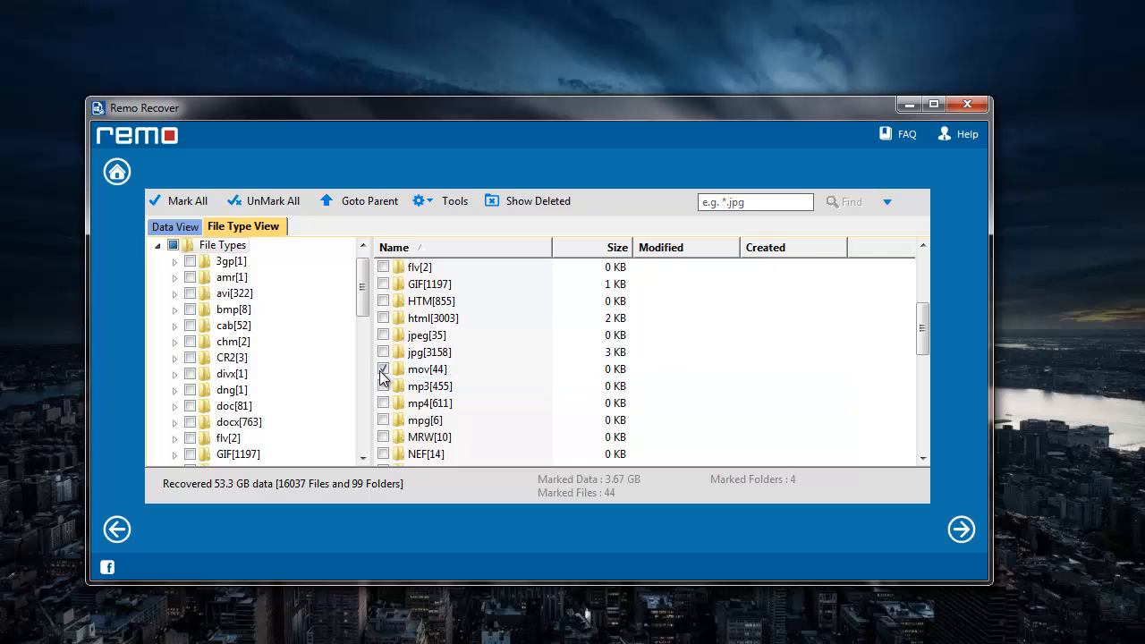
pyautogui.click(383, 403)
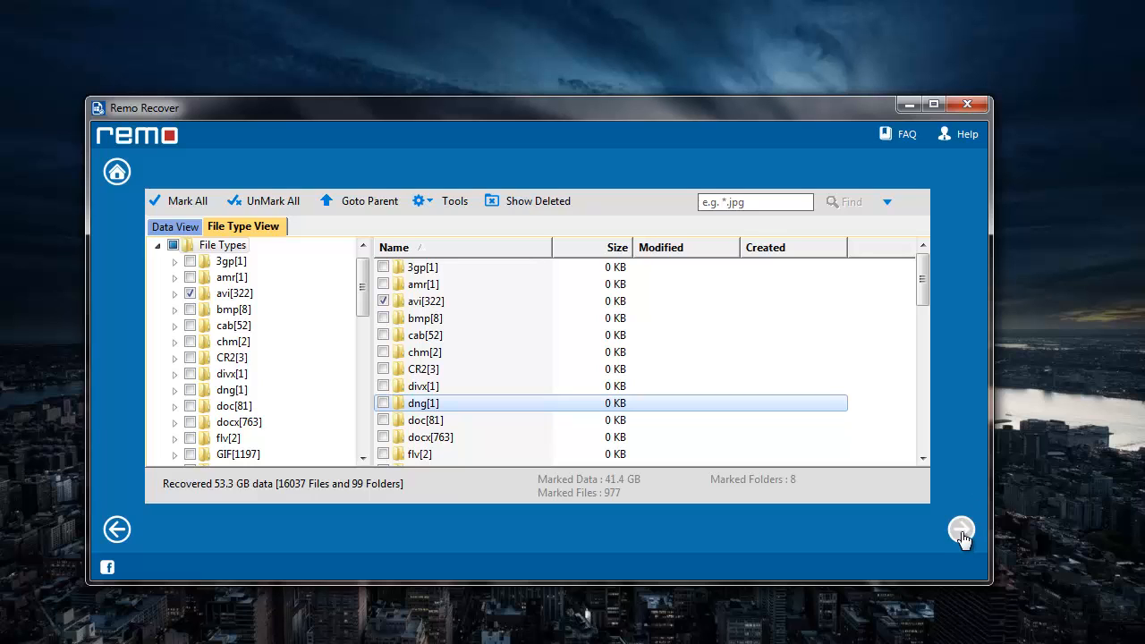
# - Set the desktop New folder as output and save the recovered files
pyautogui.click(962, 529)
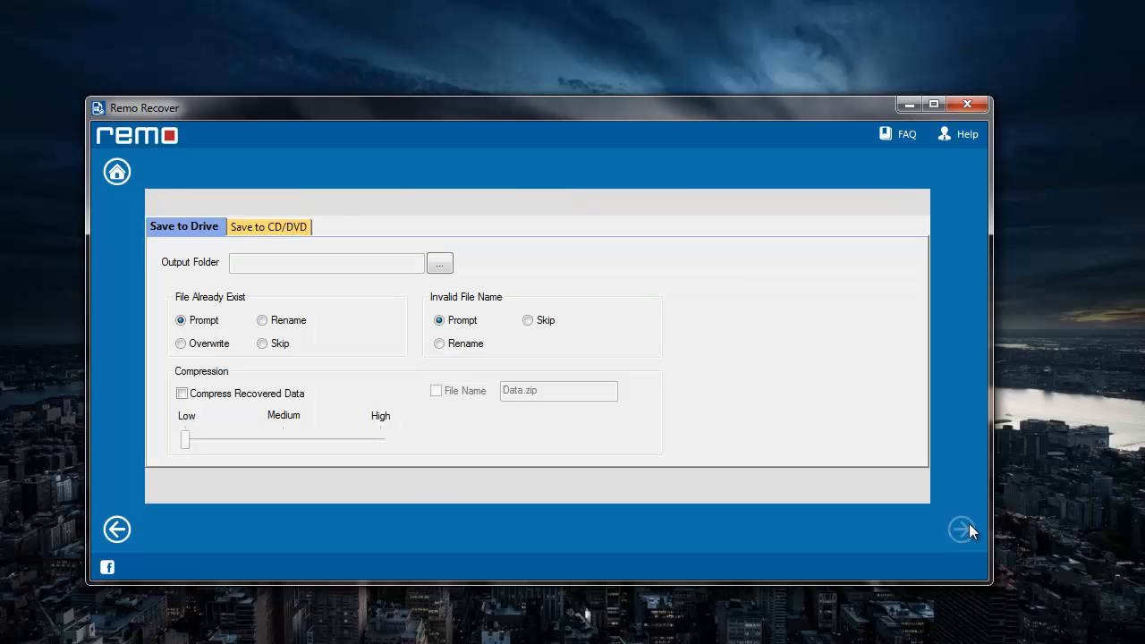
pyautogui.moveTo(734, 318)
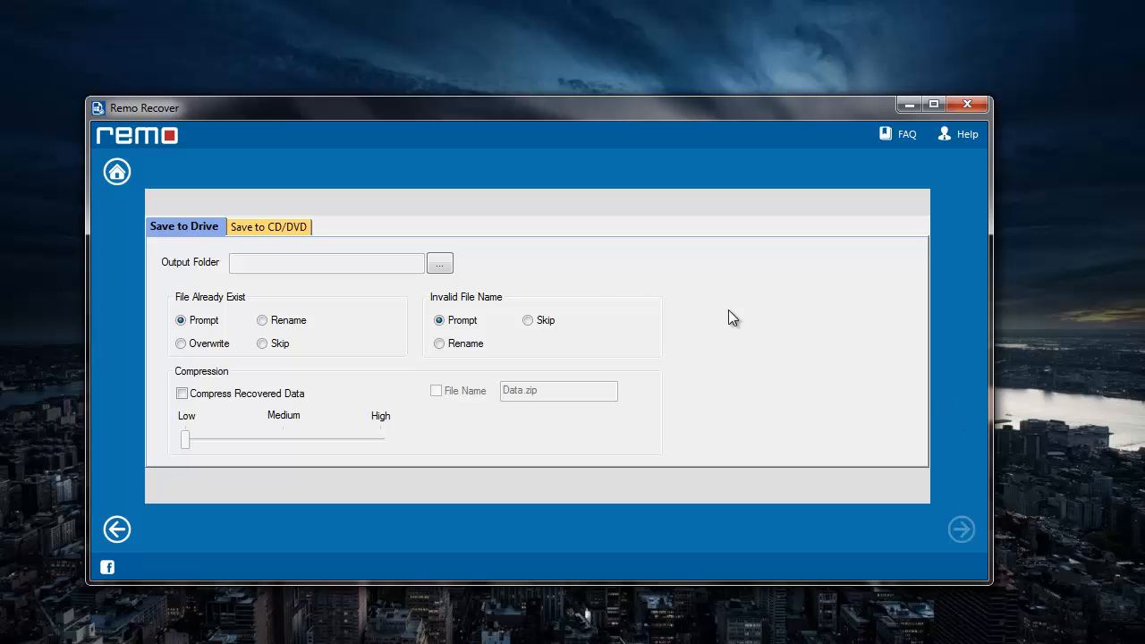
pyautogui.click(439, 262)
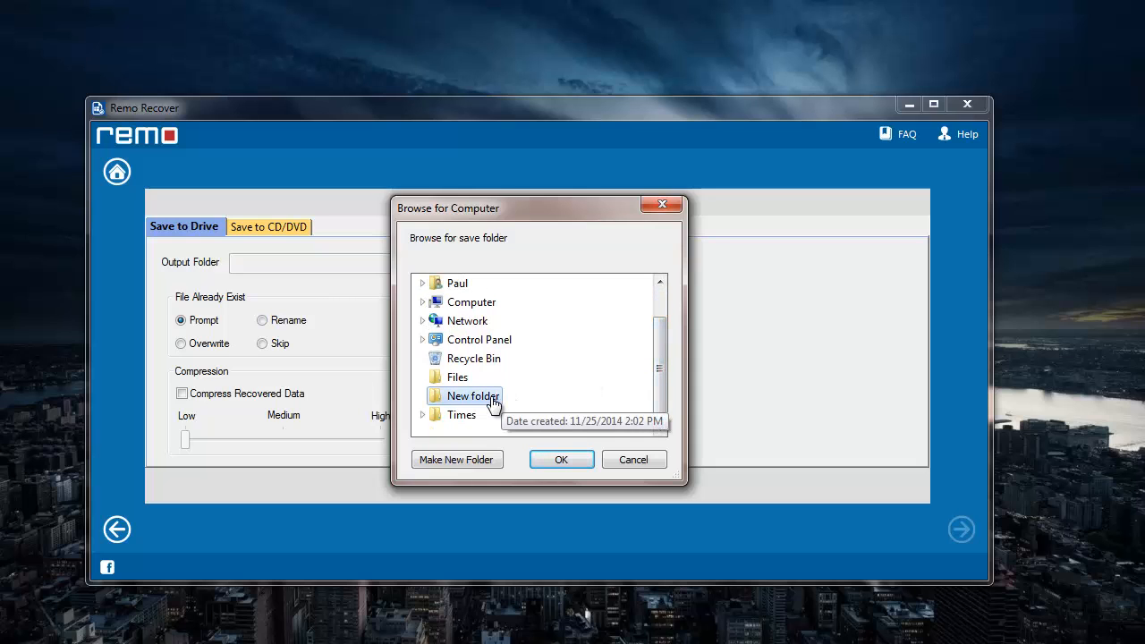
pyautogui.click(561, 459)
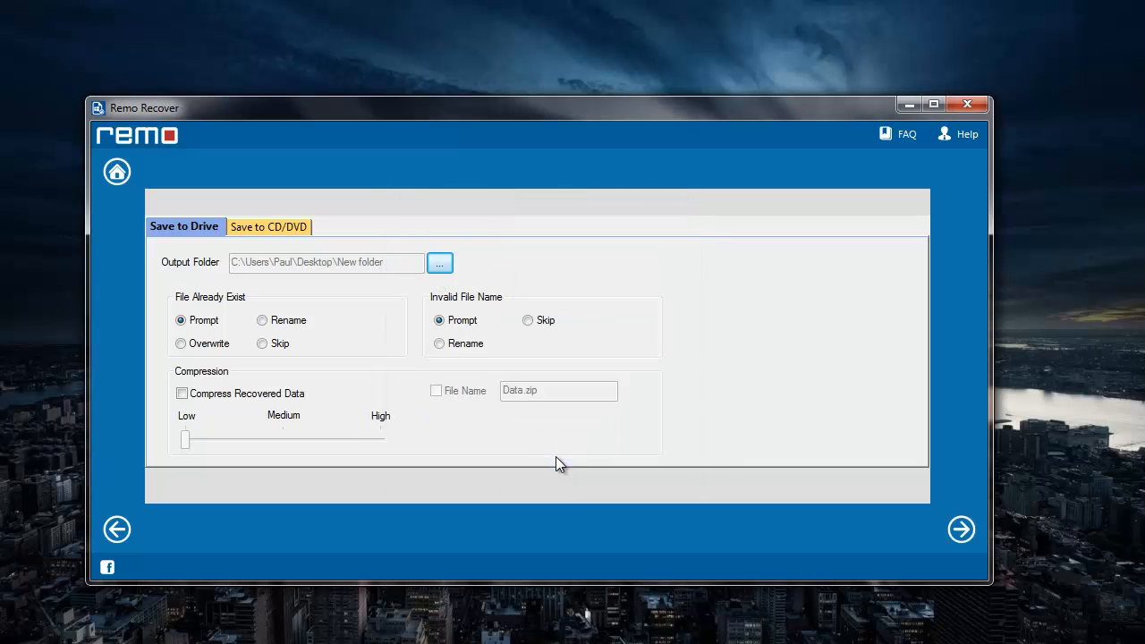
pyautogui.click(961, 529)
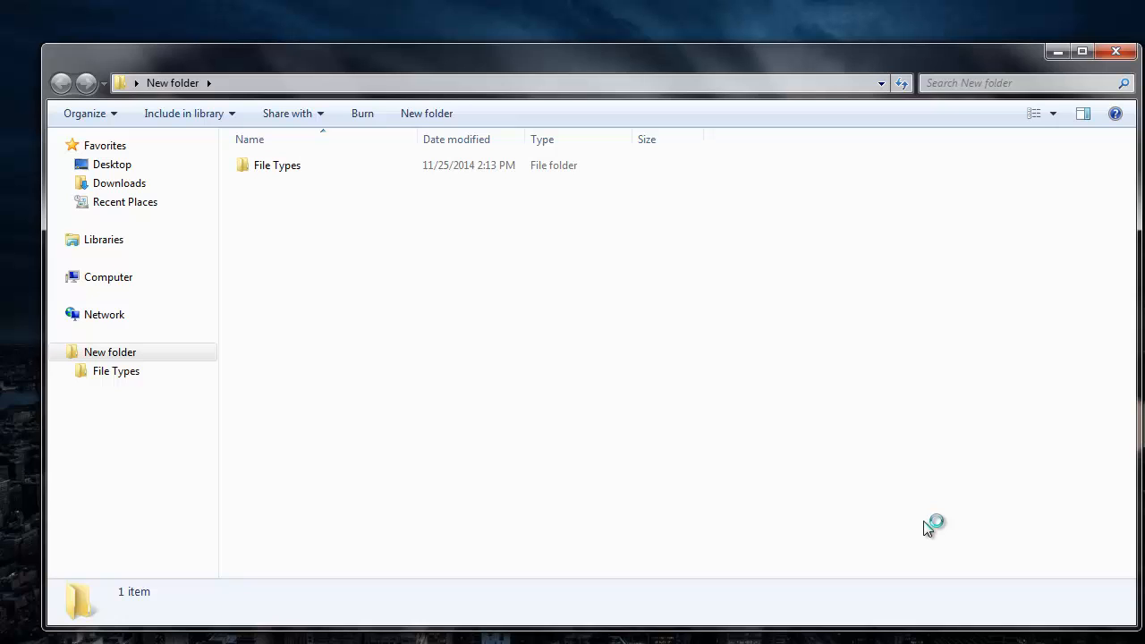
# - Browse File Types > mp4[611] > mp4[1-611], then return to mp4[611]
pyautogui.doubleClick(276, 165)
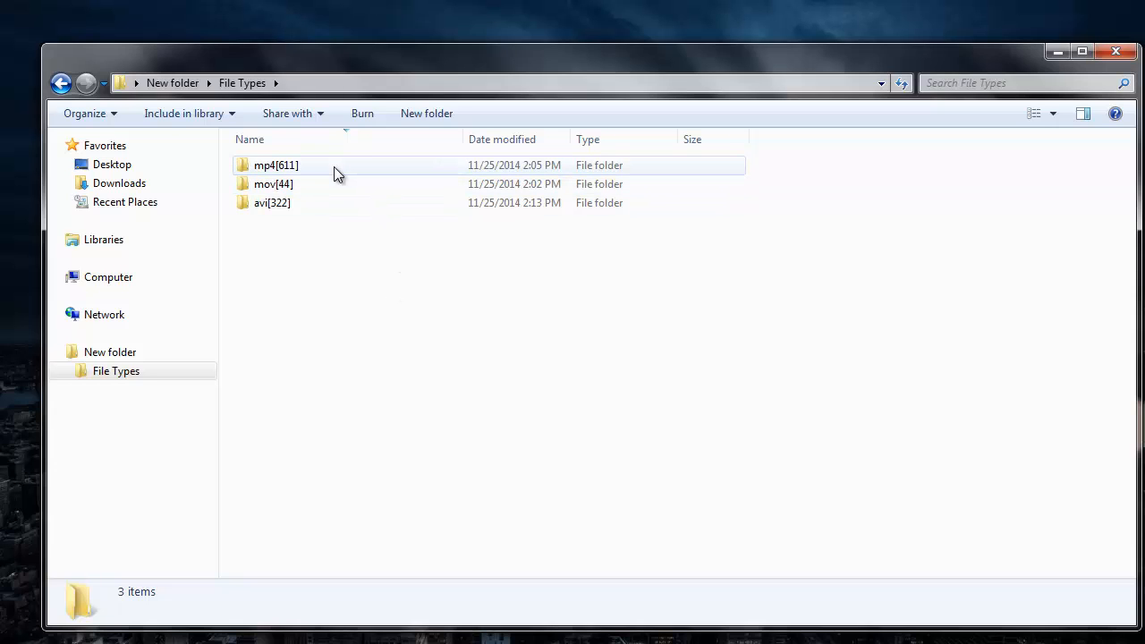
pyautogui.doubleClick(275, 165)
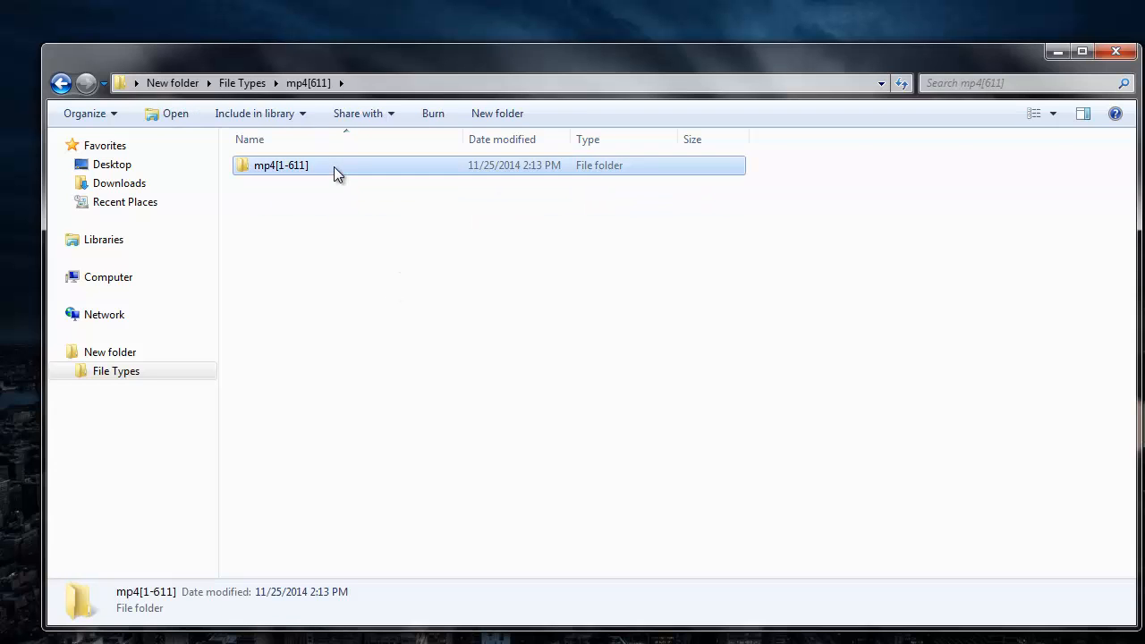
pyautogui.doubleClick(280, 165)
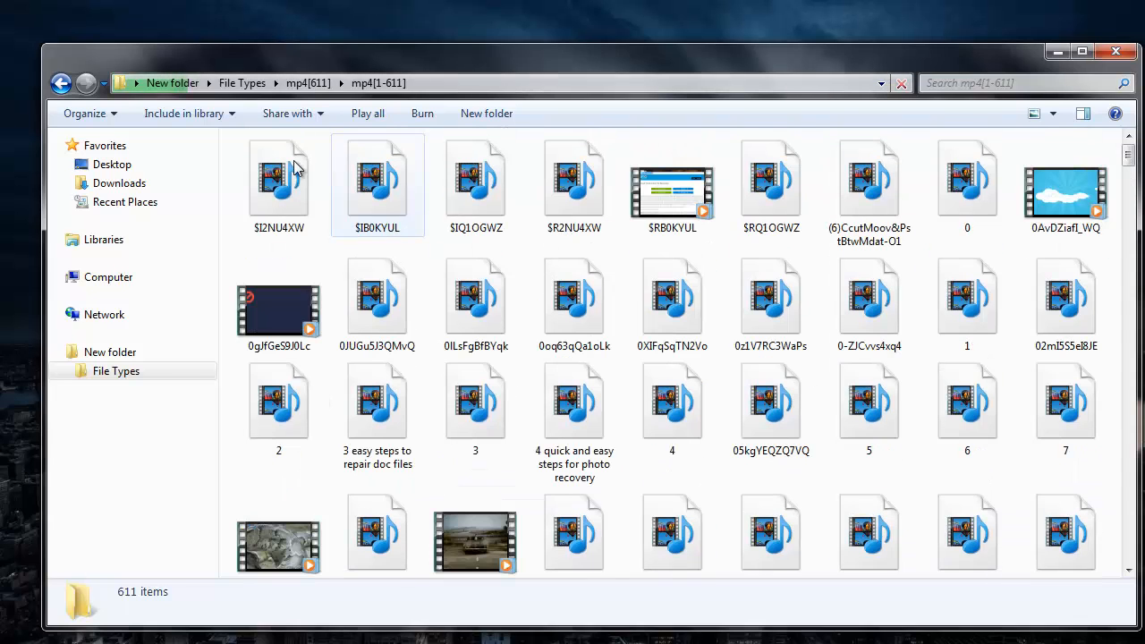
pyautogui.click(61, 83)
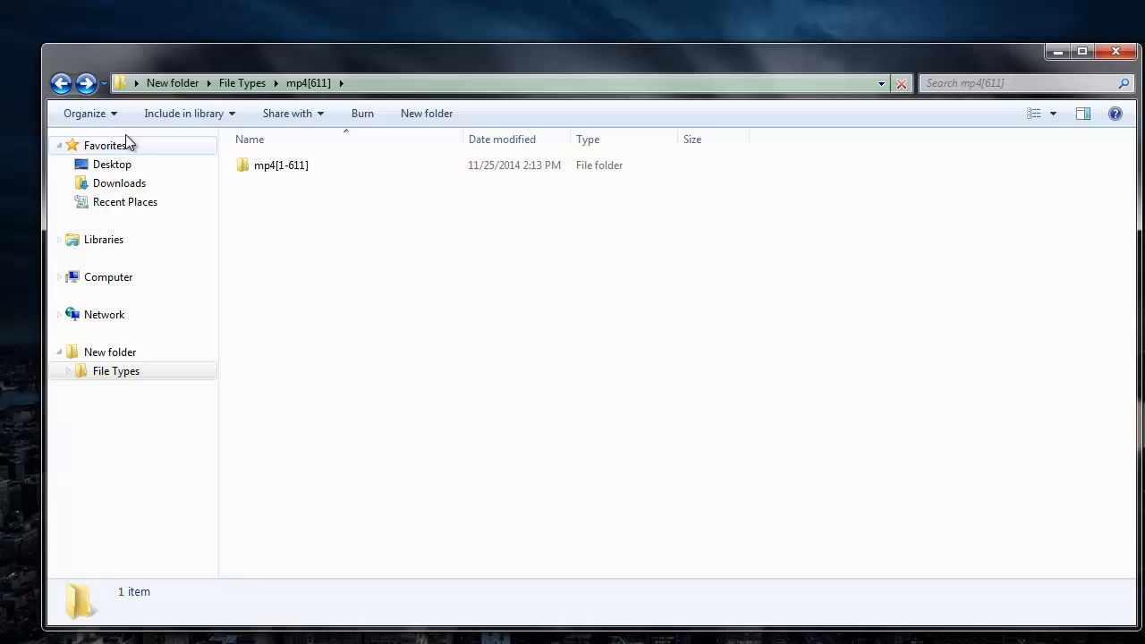